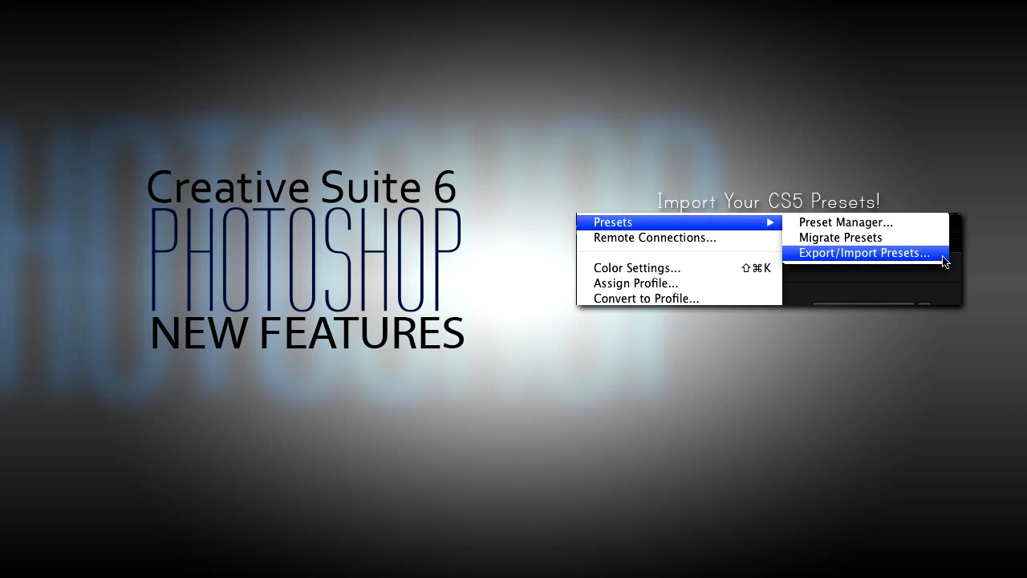
Show the 'Import Your CS5 Presets' slide with Edit > Presets > Export/Import Presets.
click(864, 254)
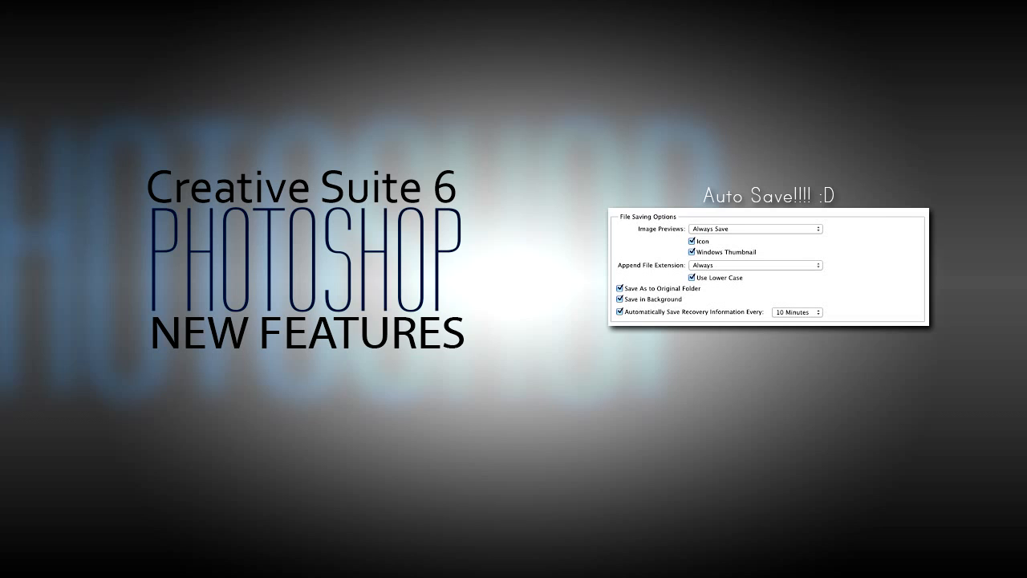
Advance from the Auto Save slide to the 'Lorem Ipsum' slide showing Type > Paste Lorem Ipsum.
click(761, 192)
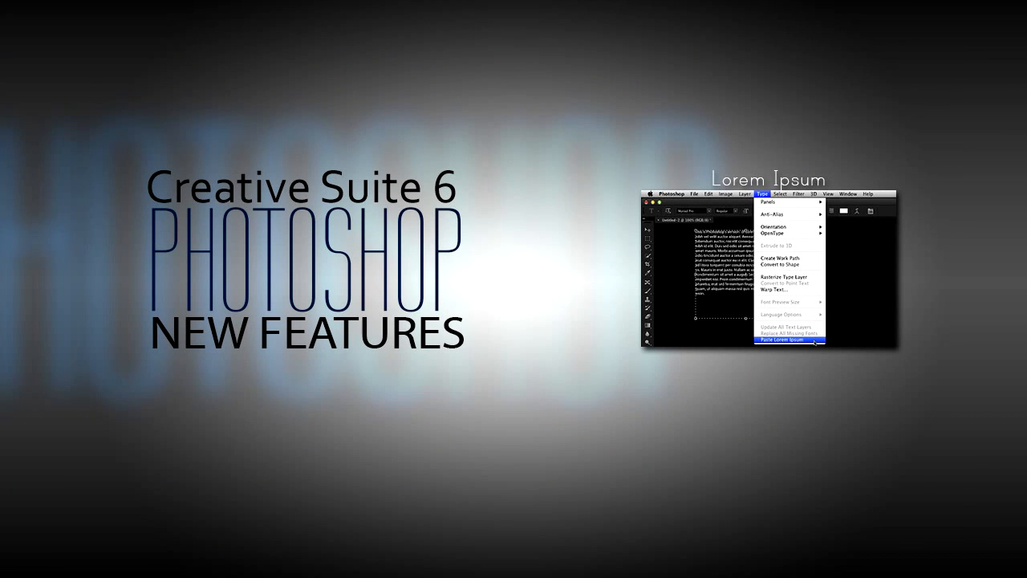